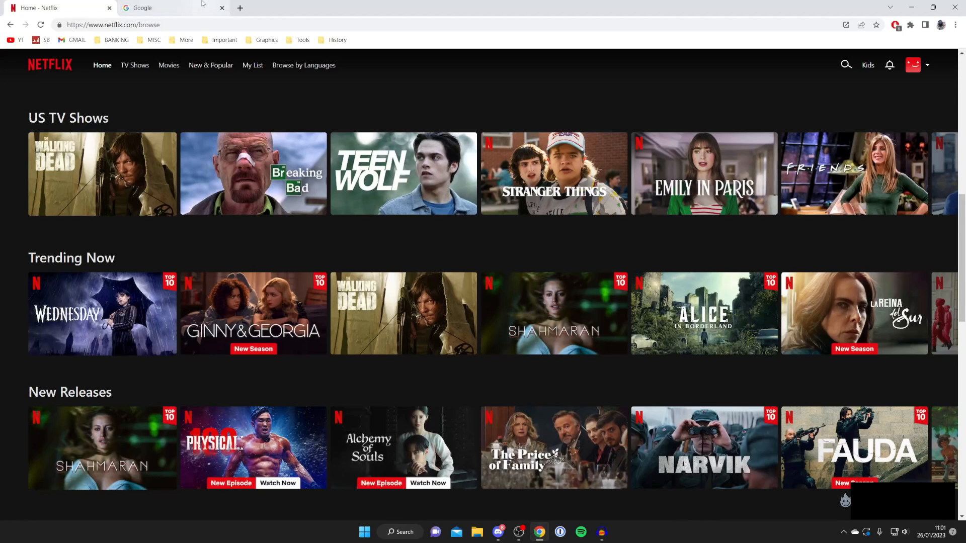
- Search Google for 'telep' so 'teleparty' appears among the suggestions
click(142, 7)
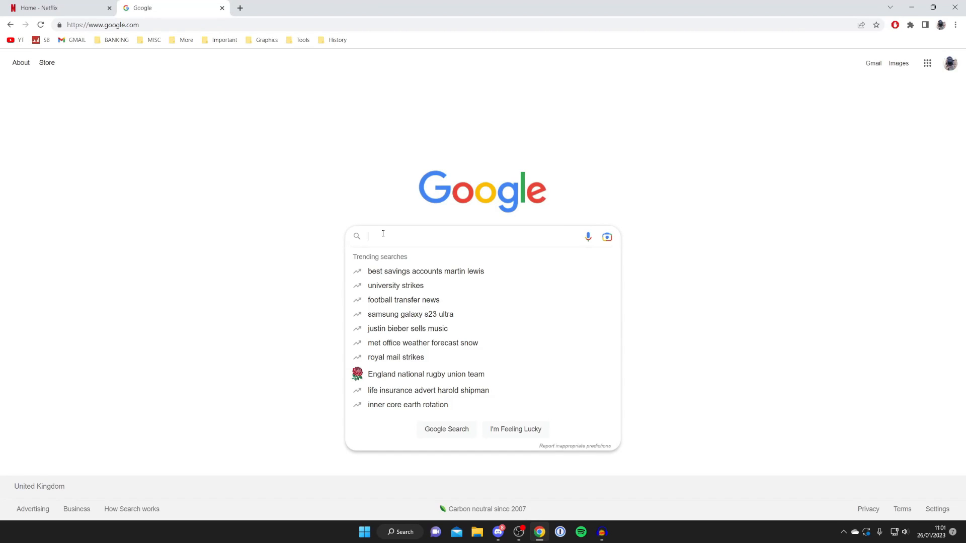
text(netfl)
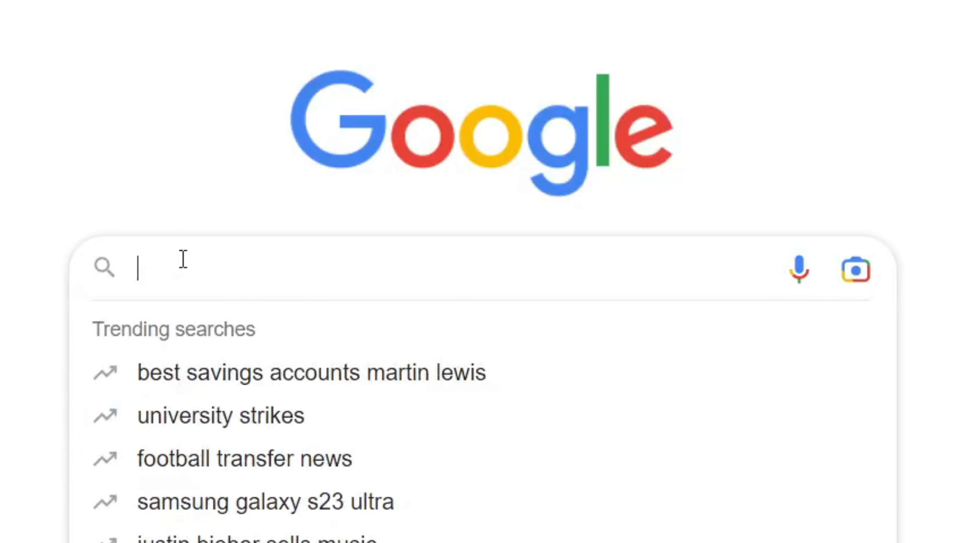
text(telep)
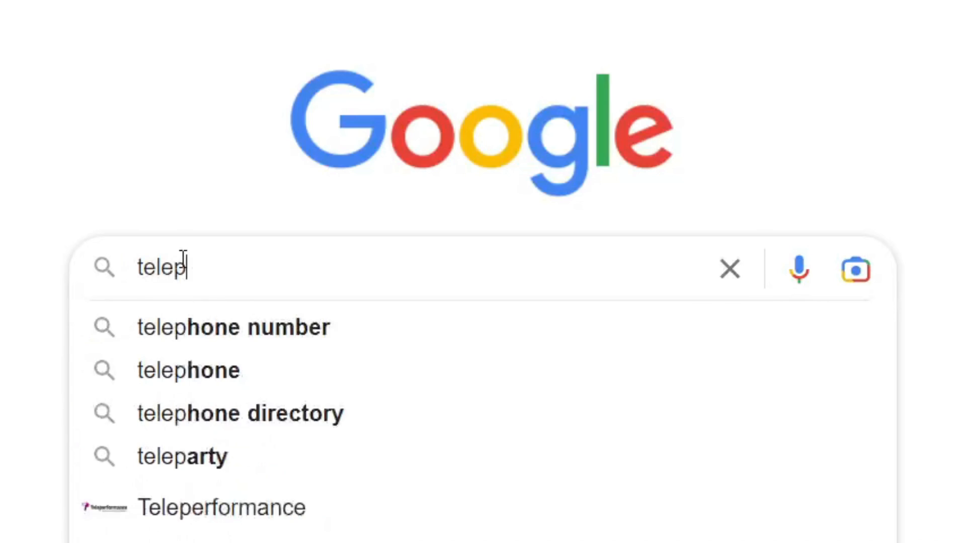
- Install the 'Netflix Party is now Teleparty' extension from the Chrome Web Store
click(182, 455)
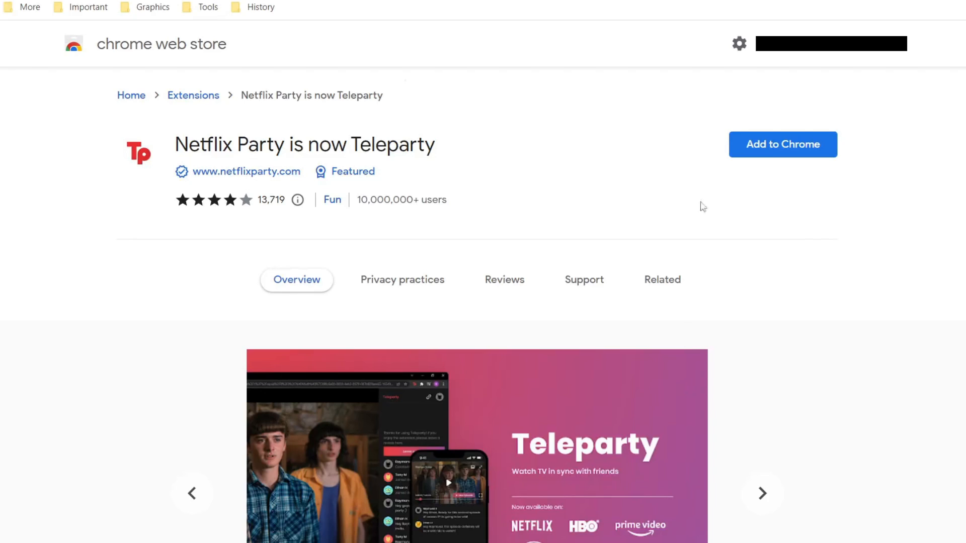
click(783, 144)
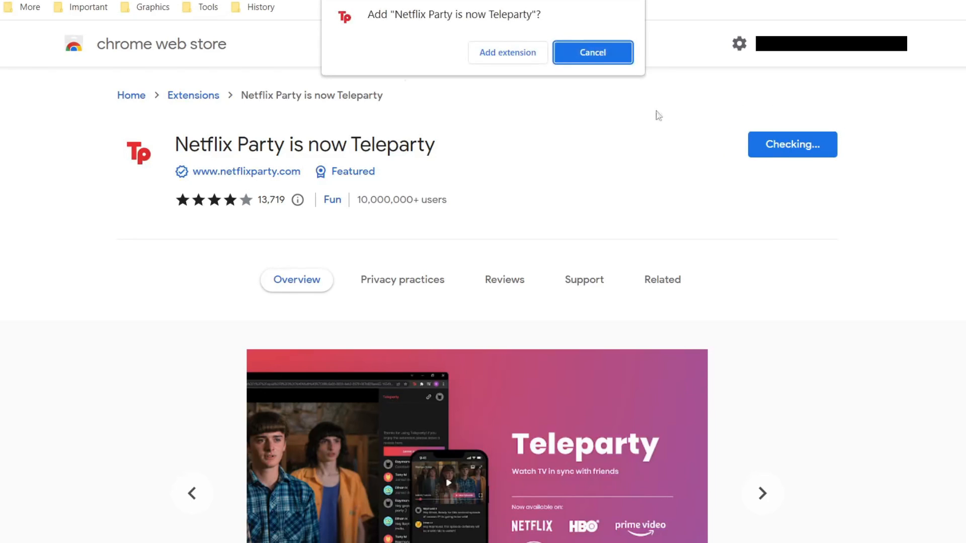
mouse_move(458, 225)
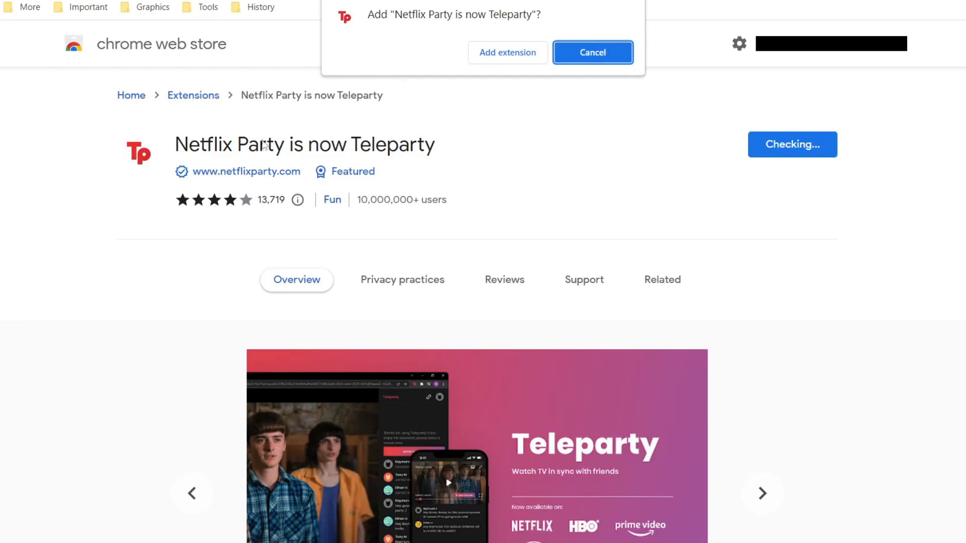
mouse_move(430, 46)
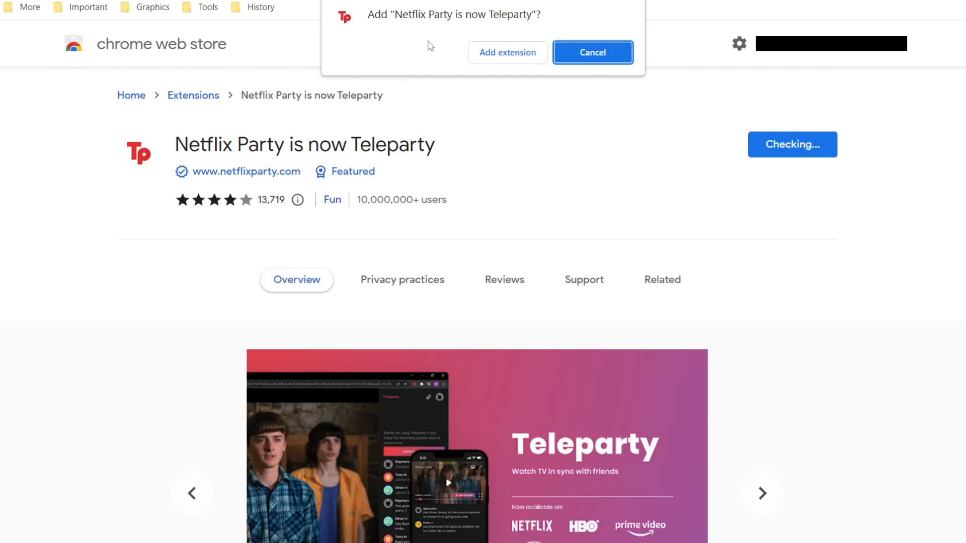
click(591, 51)
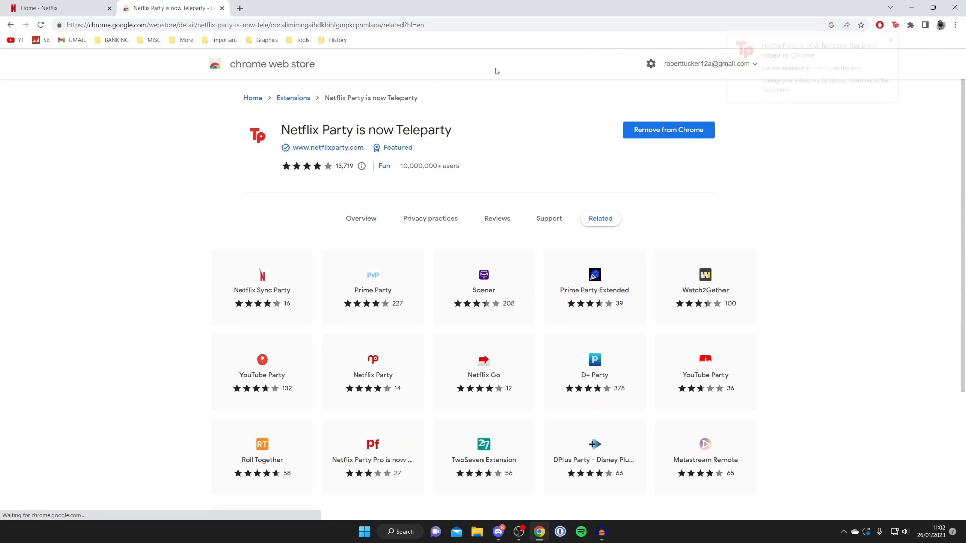
- On Teleparty's get-started page, show Chrome's installed extensions list to pin Teleparty
click(287, 7)
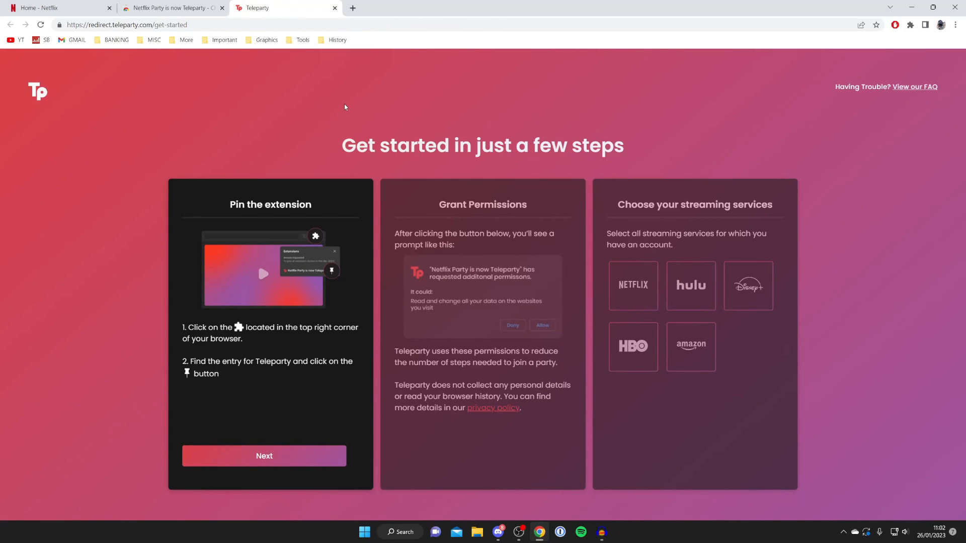
mouse_move(258, 350)
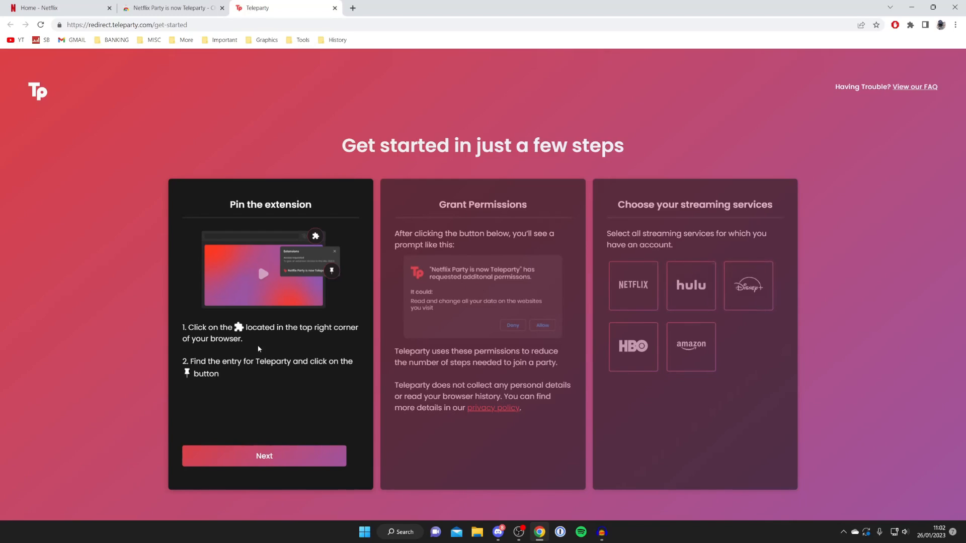
mouse_move(390, 365)
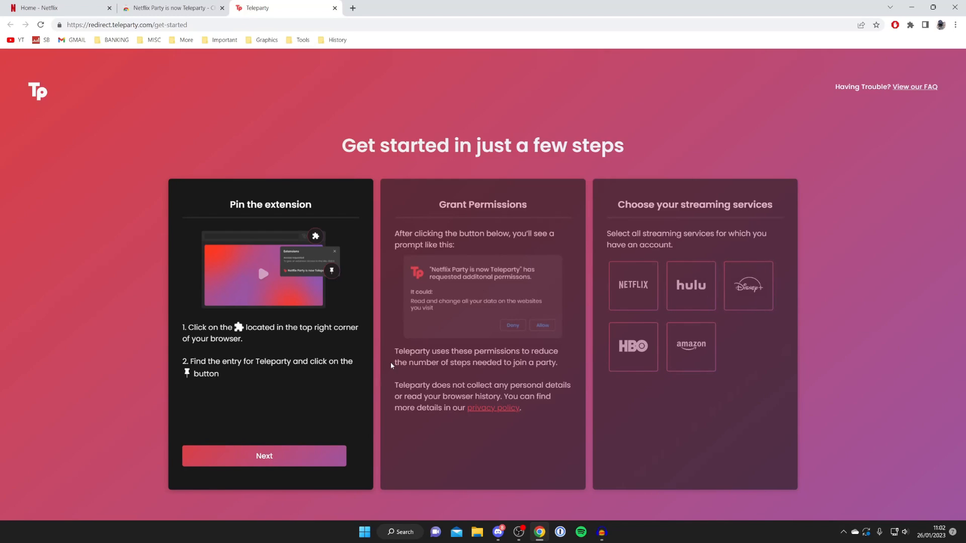
mouse_move(296, 314)
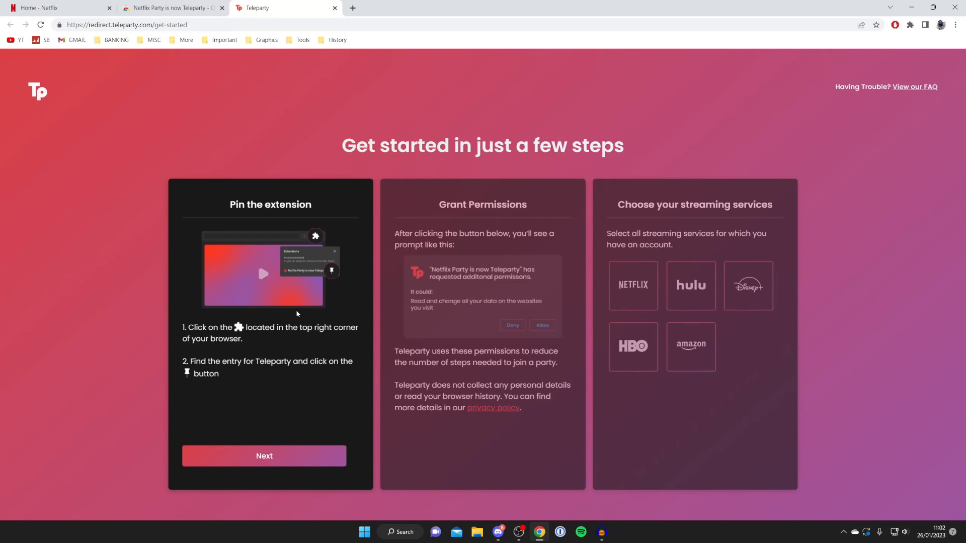
mouse_move(825, 44)
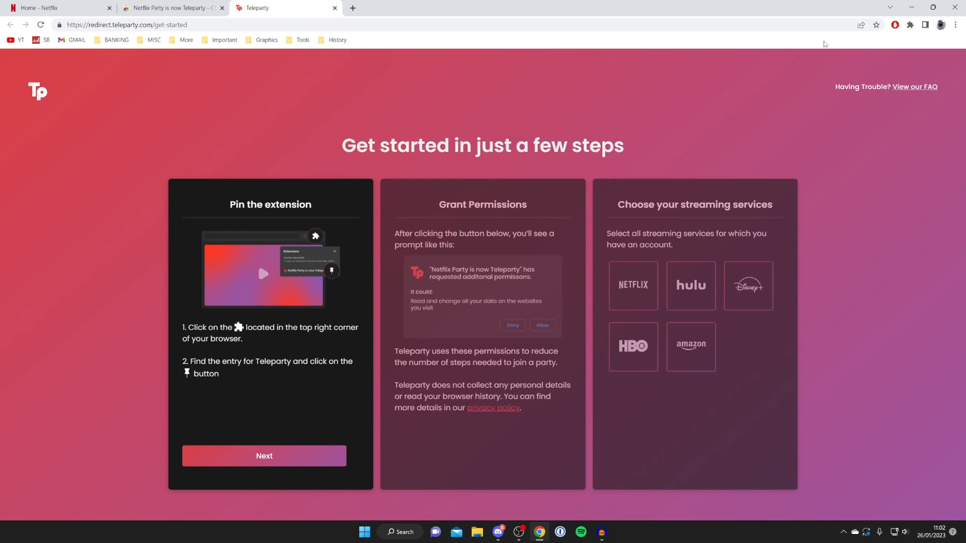
mouse_move(910, 24)
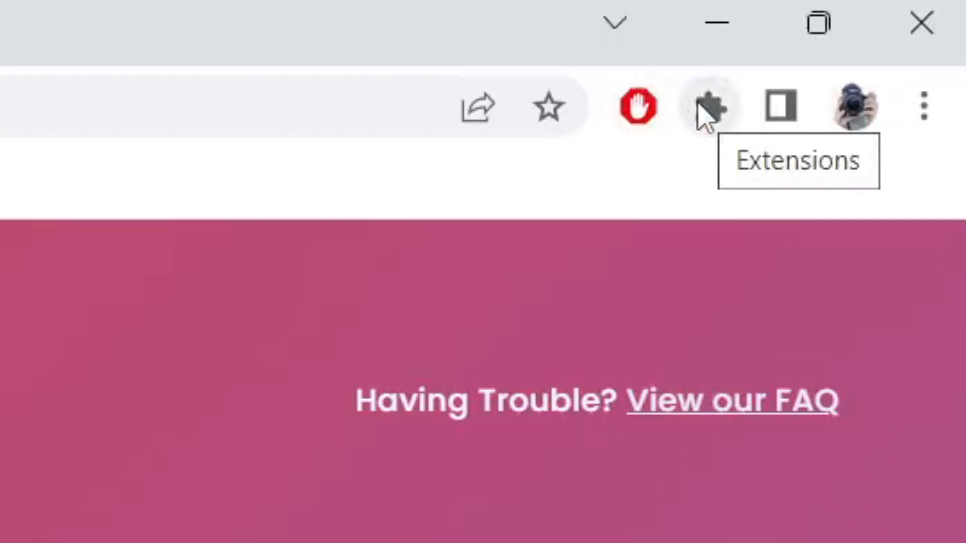
click(710, 105)
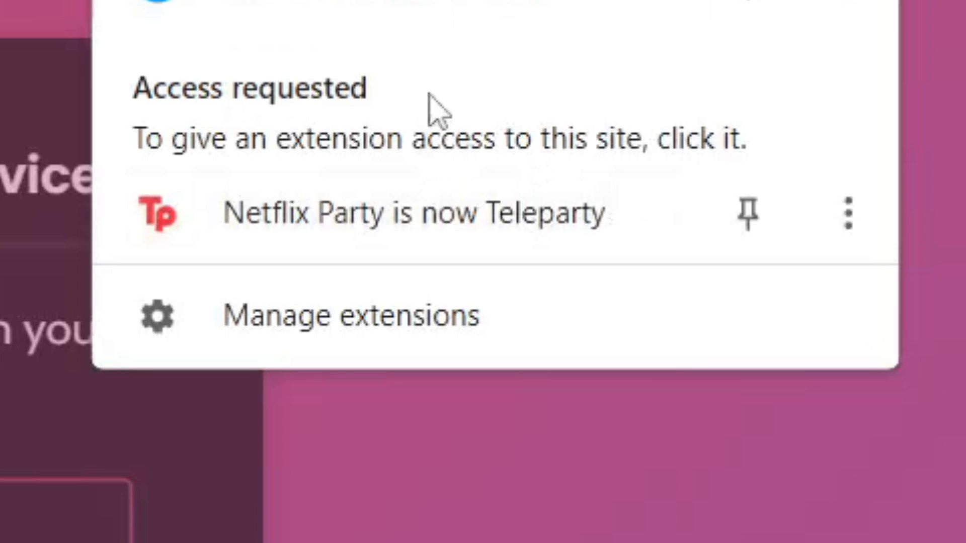
mouse_move(311, 114)
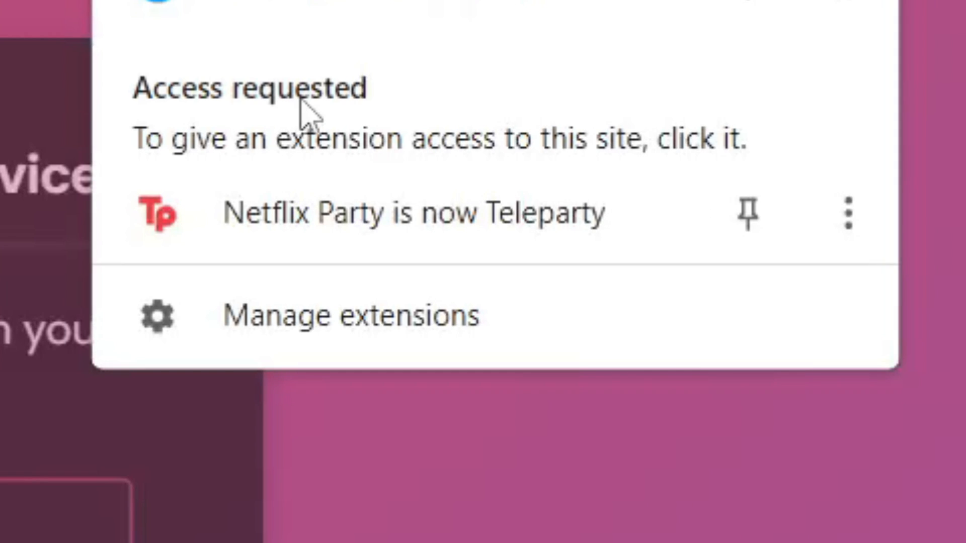
mouse_move(749, 216)
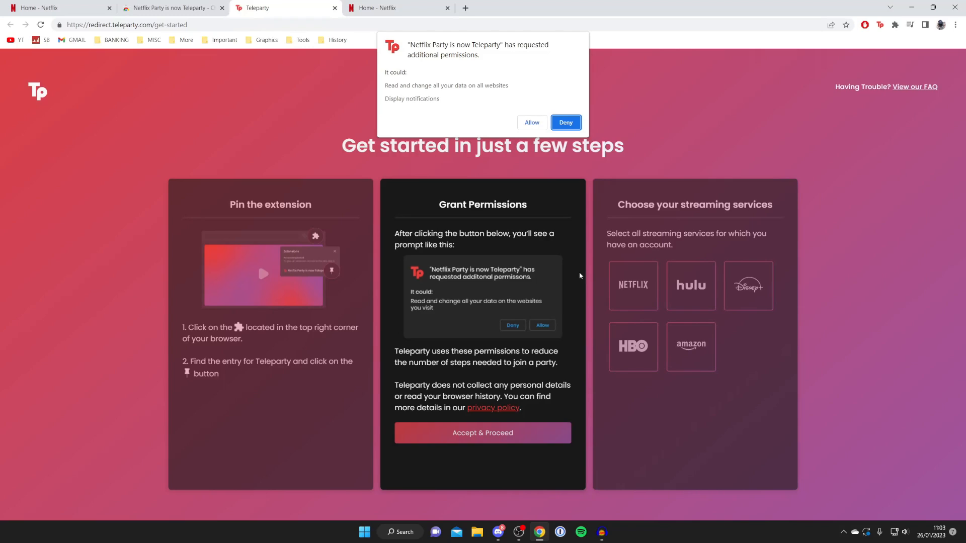
mouse_move(473, 440)
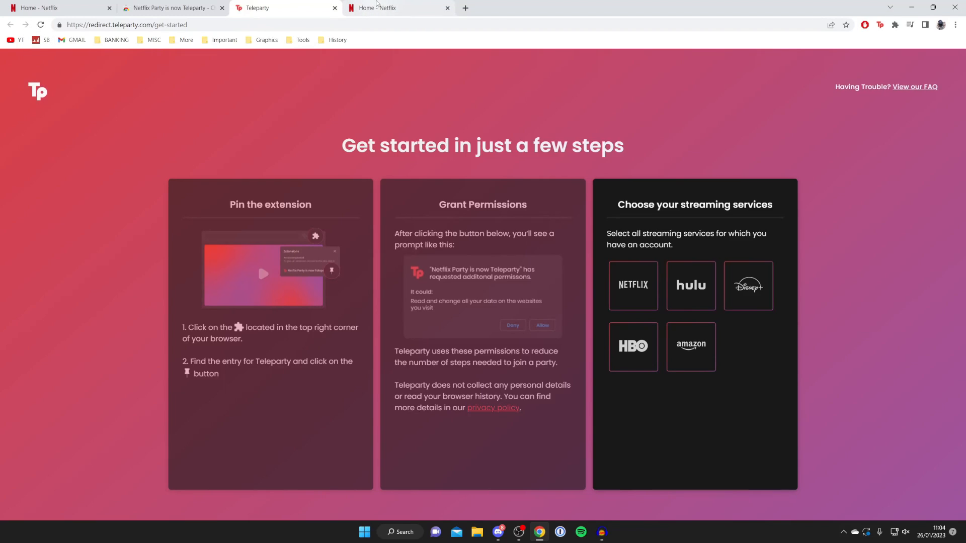
- Start Suits Season 1, Episode 1 in the Netflix player
click(398, 7)
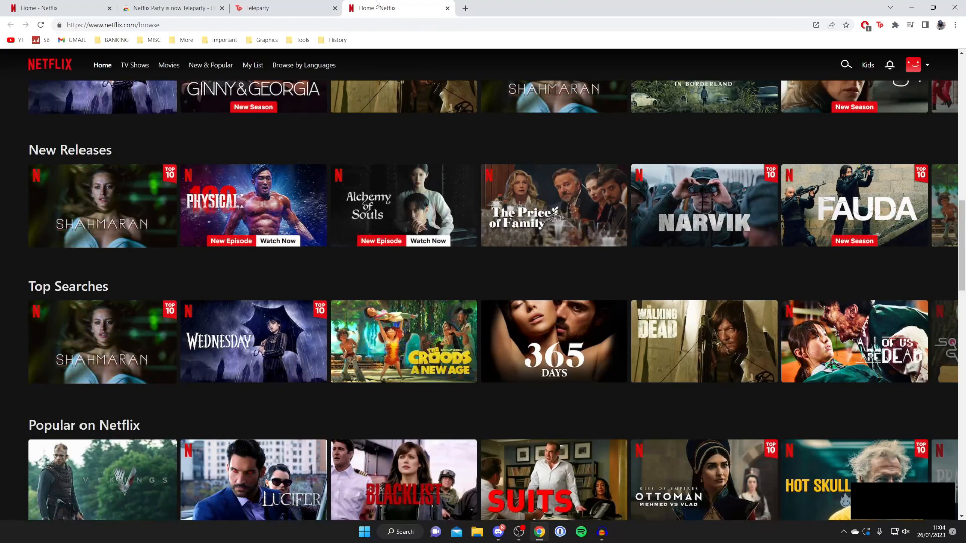
click(553, 480)
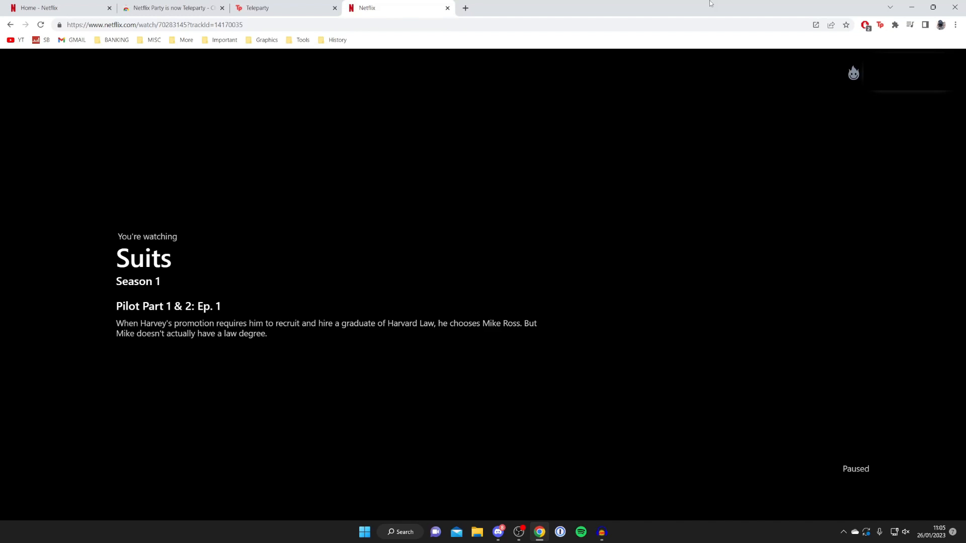
mouse_move(821, 4)
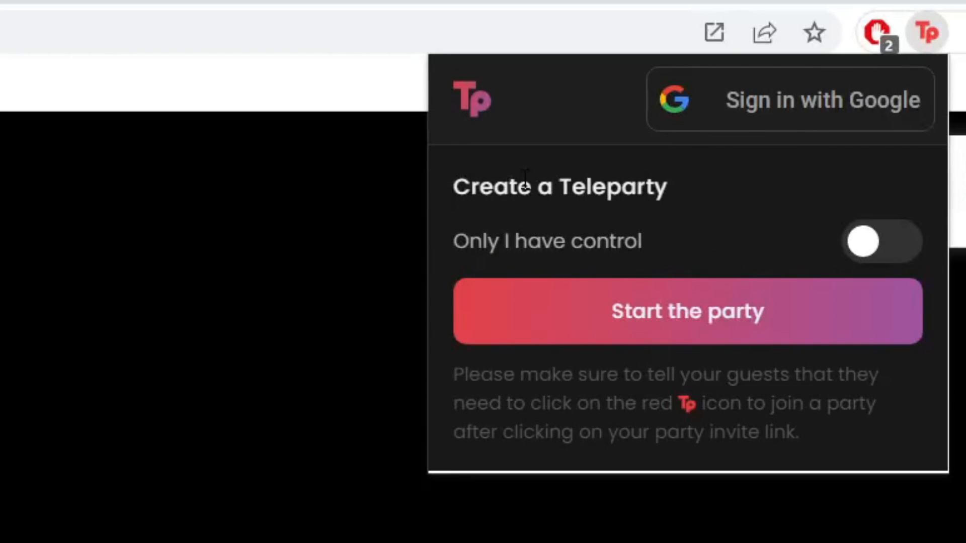
mouse_move(745, 265)
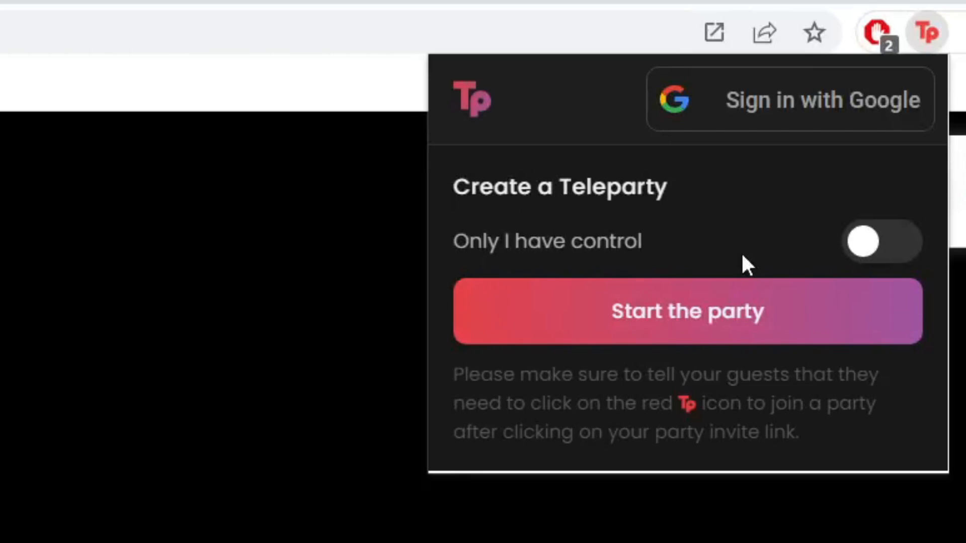
mouse_move(644, 311)
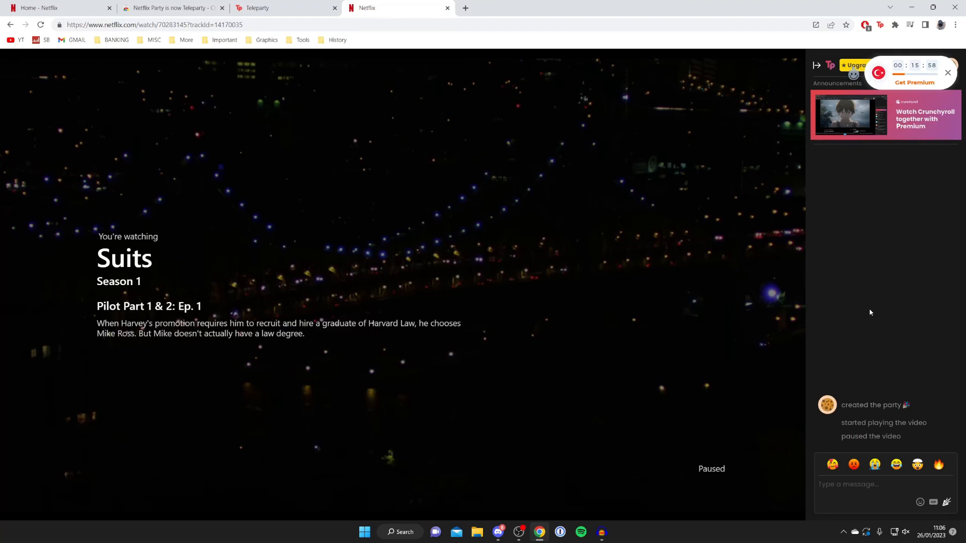
- Send the message 'H' in the Teleparty party chat
click(948, 72)
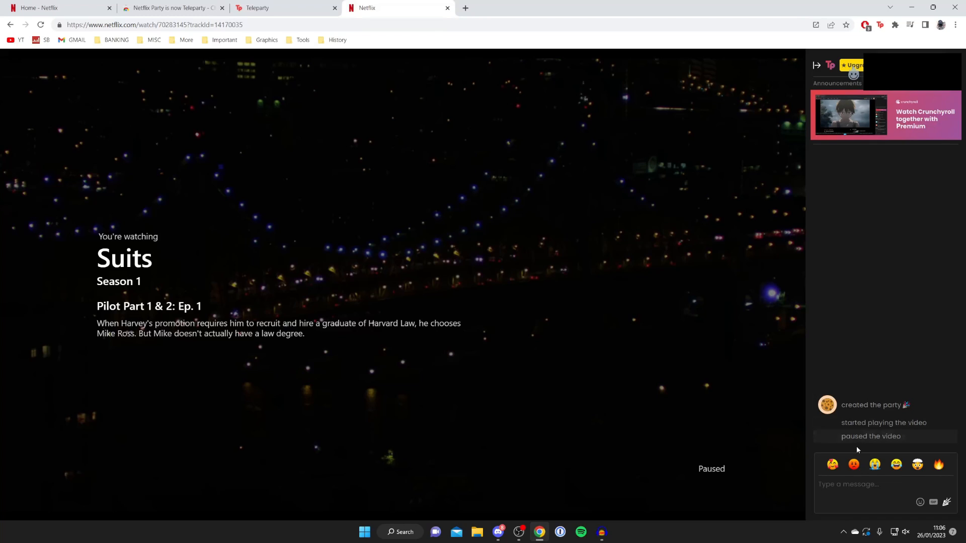
mouse_move(870, 432)
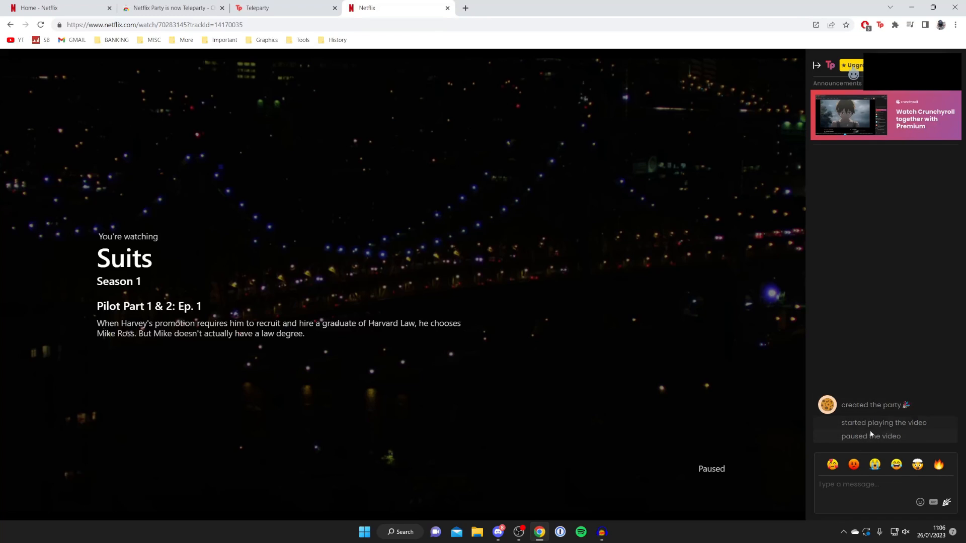
mouse_move(873, 444)
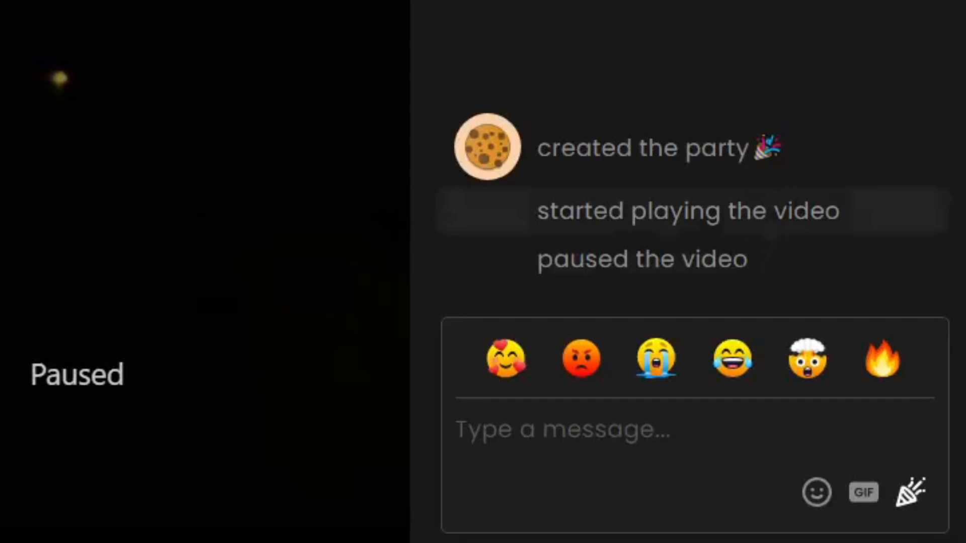
text(H)
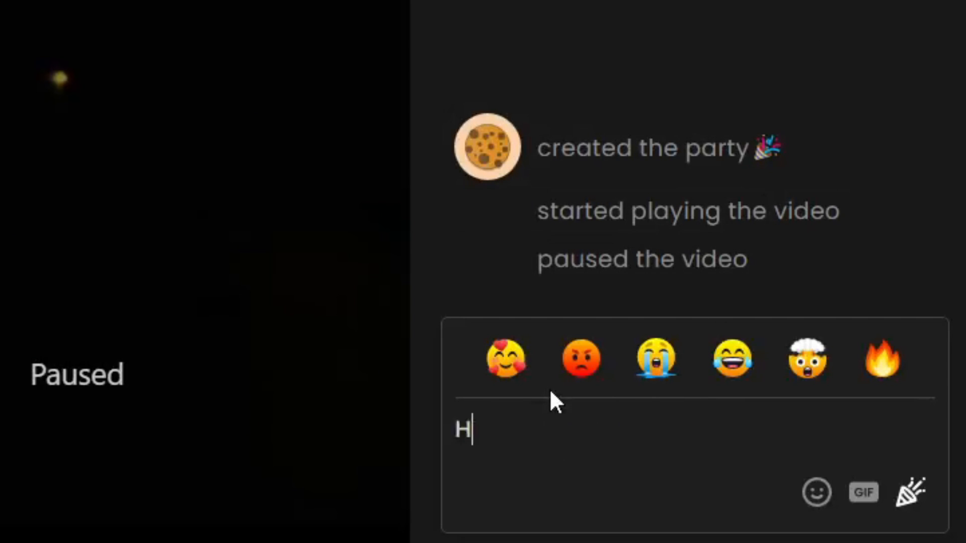
key(Return)
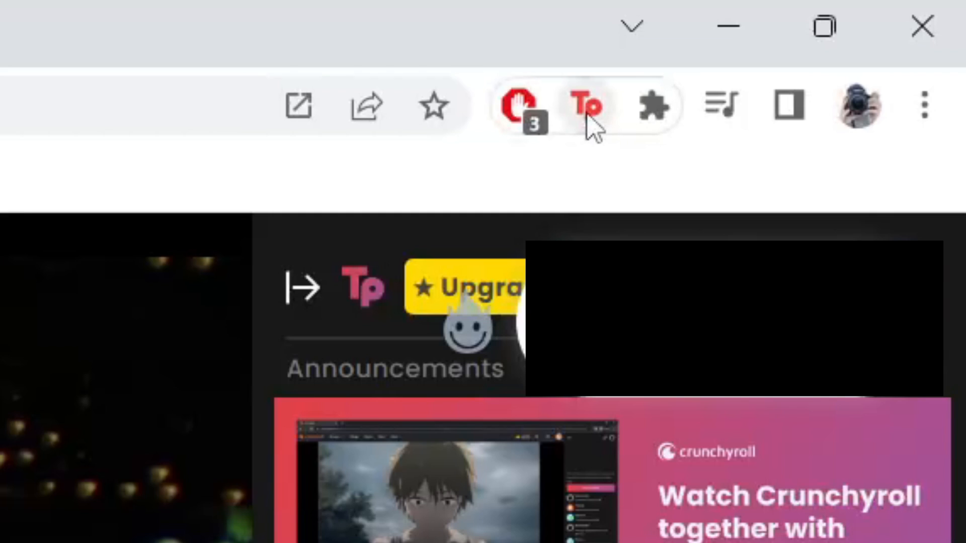
- Disconnect from the watch party, leaving the Suits episode playing alone
click(584, 105)
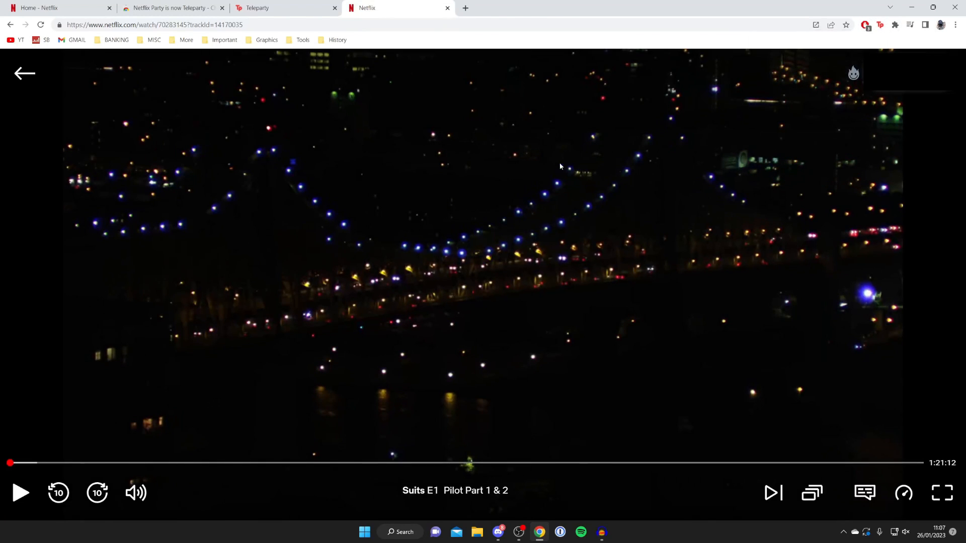
mouse_move(809, 163)
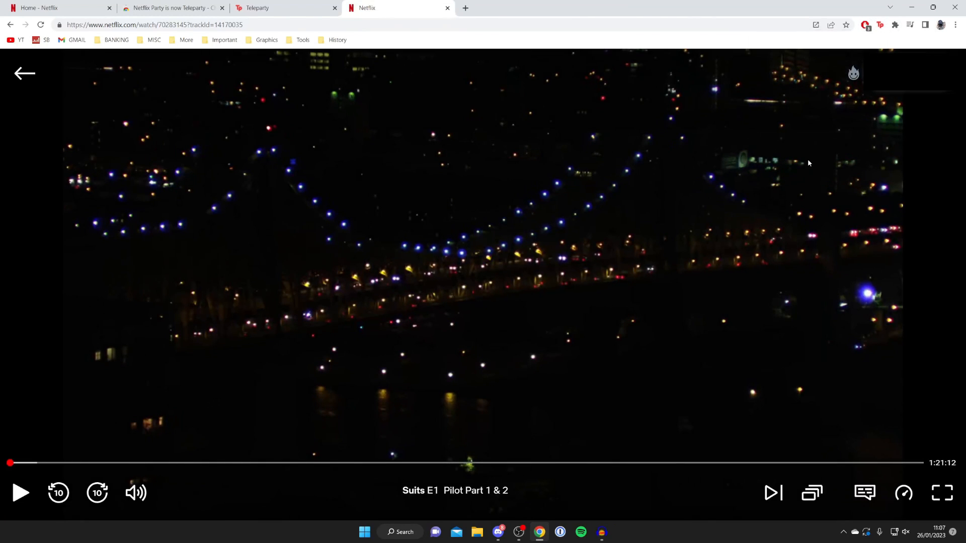